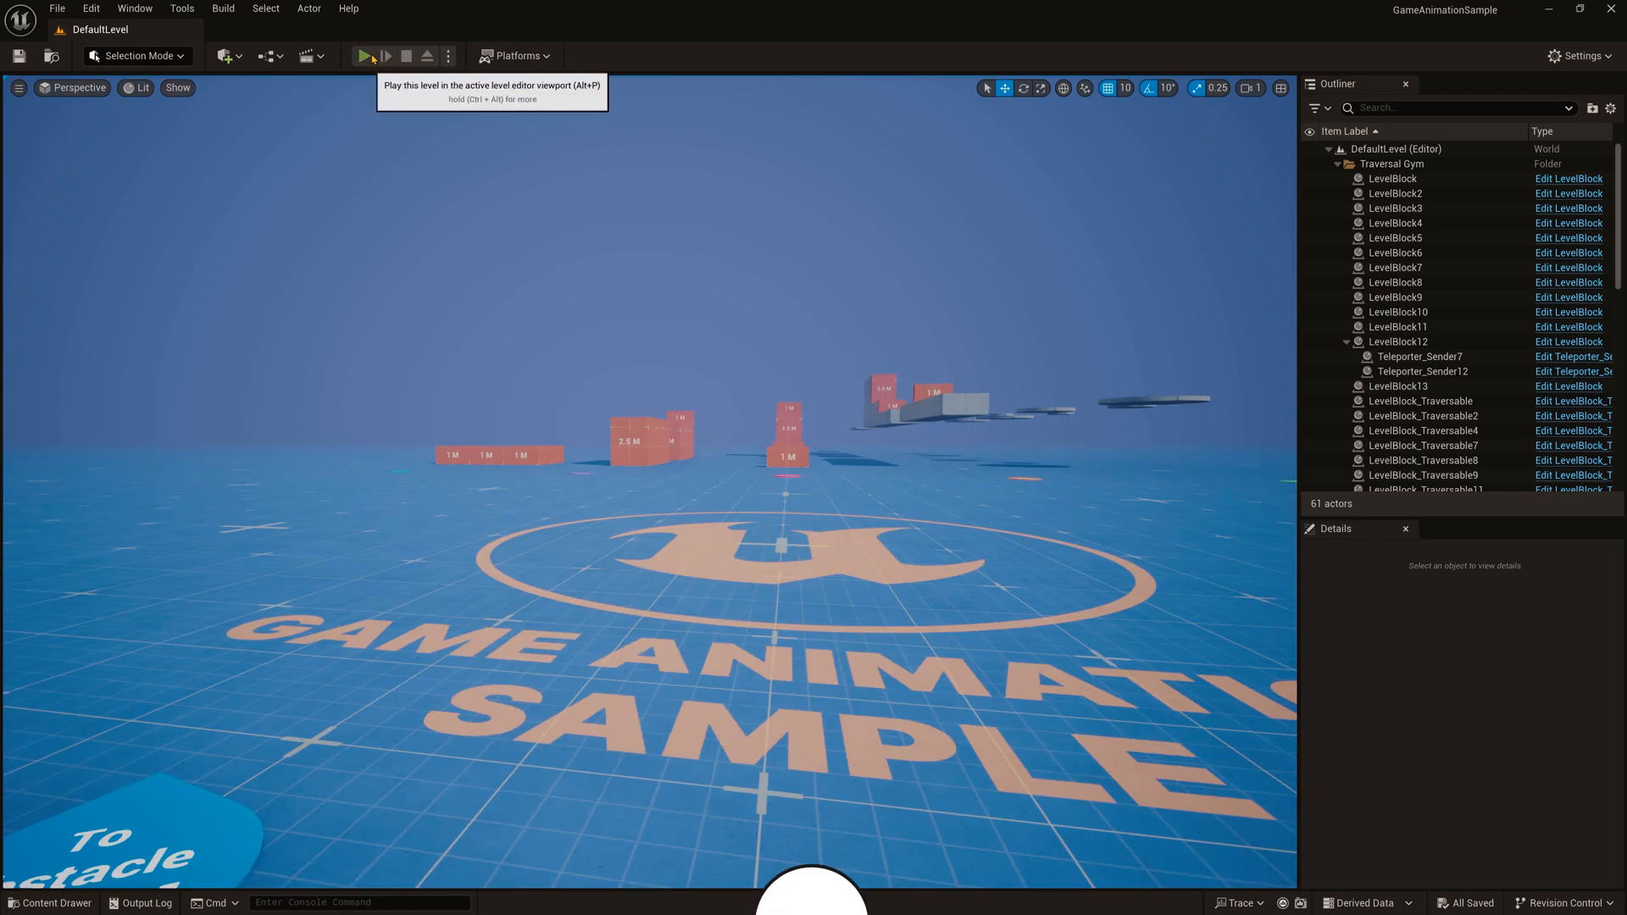
Start playing the Game Animation Sample level in the editor viewport
{"action": "left_click", "coordinate": [366, 56]}
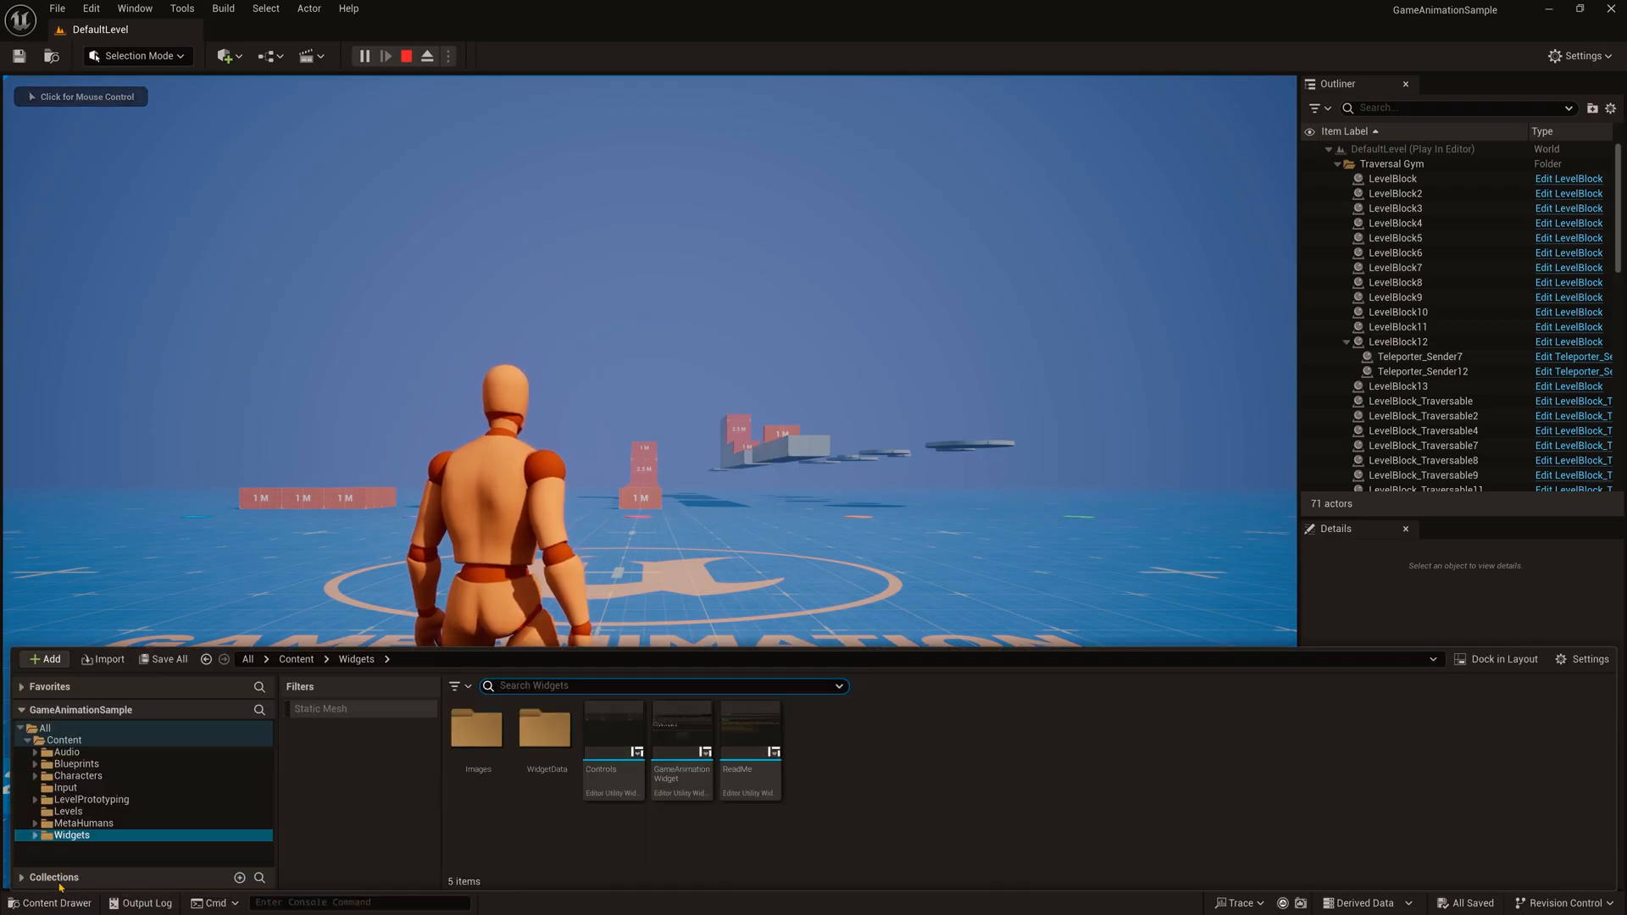
{"action": "mouse_move", "coordinate": [671, 749]}
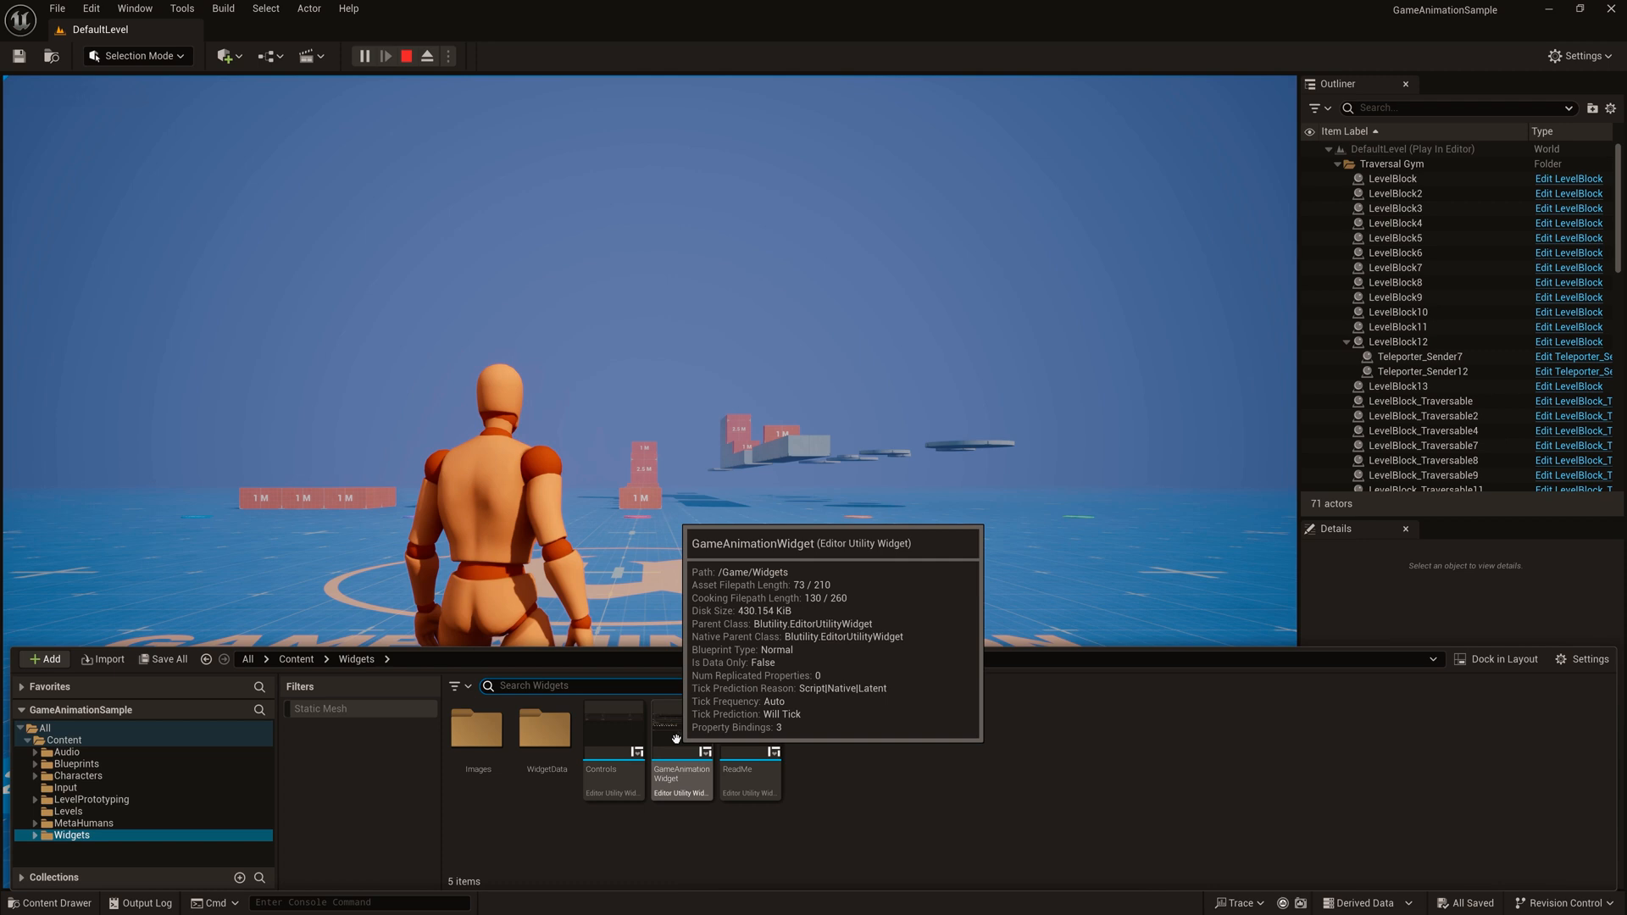
Run GameAnimationWidget and swap through several sample characters, including the white robot
{"action": "right_click", "coordinate": [682, 743]}
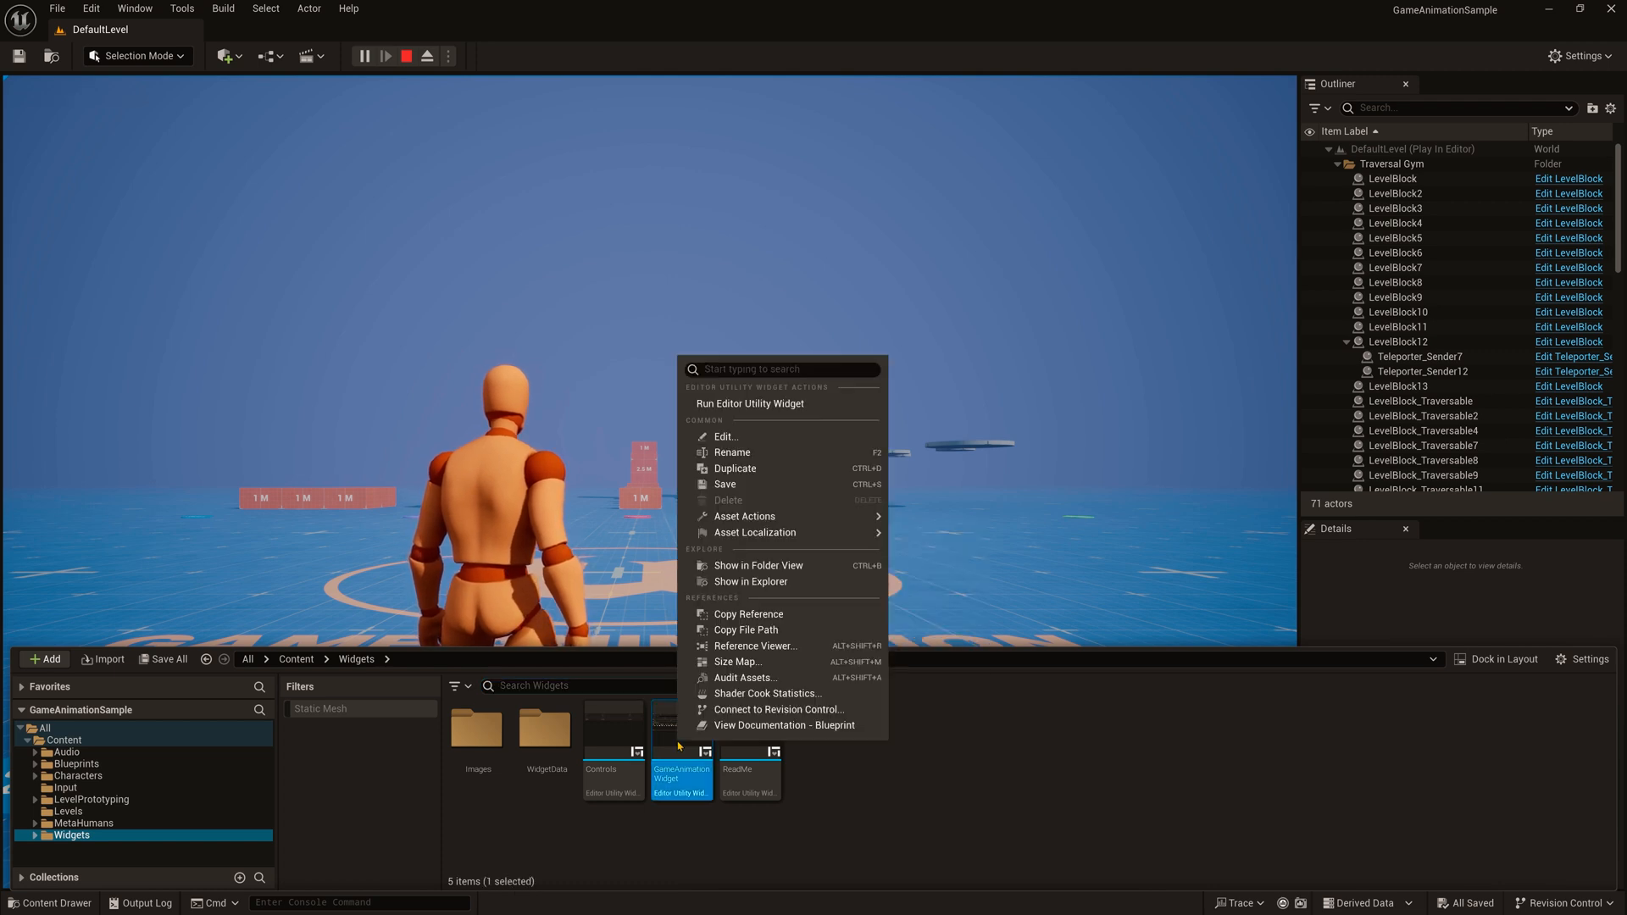
{"action": "left_click", "coordinate": [750, 404]}
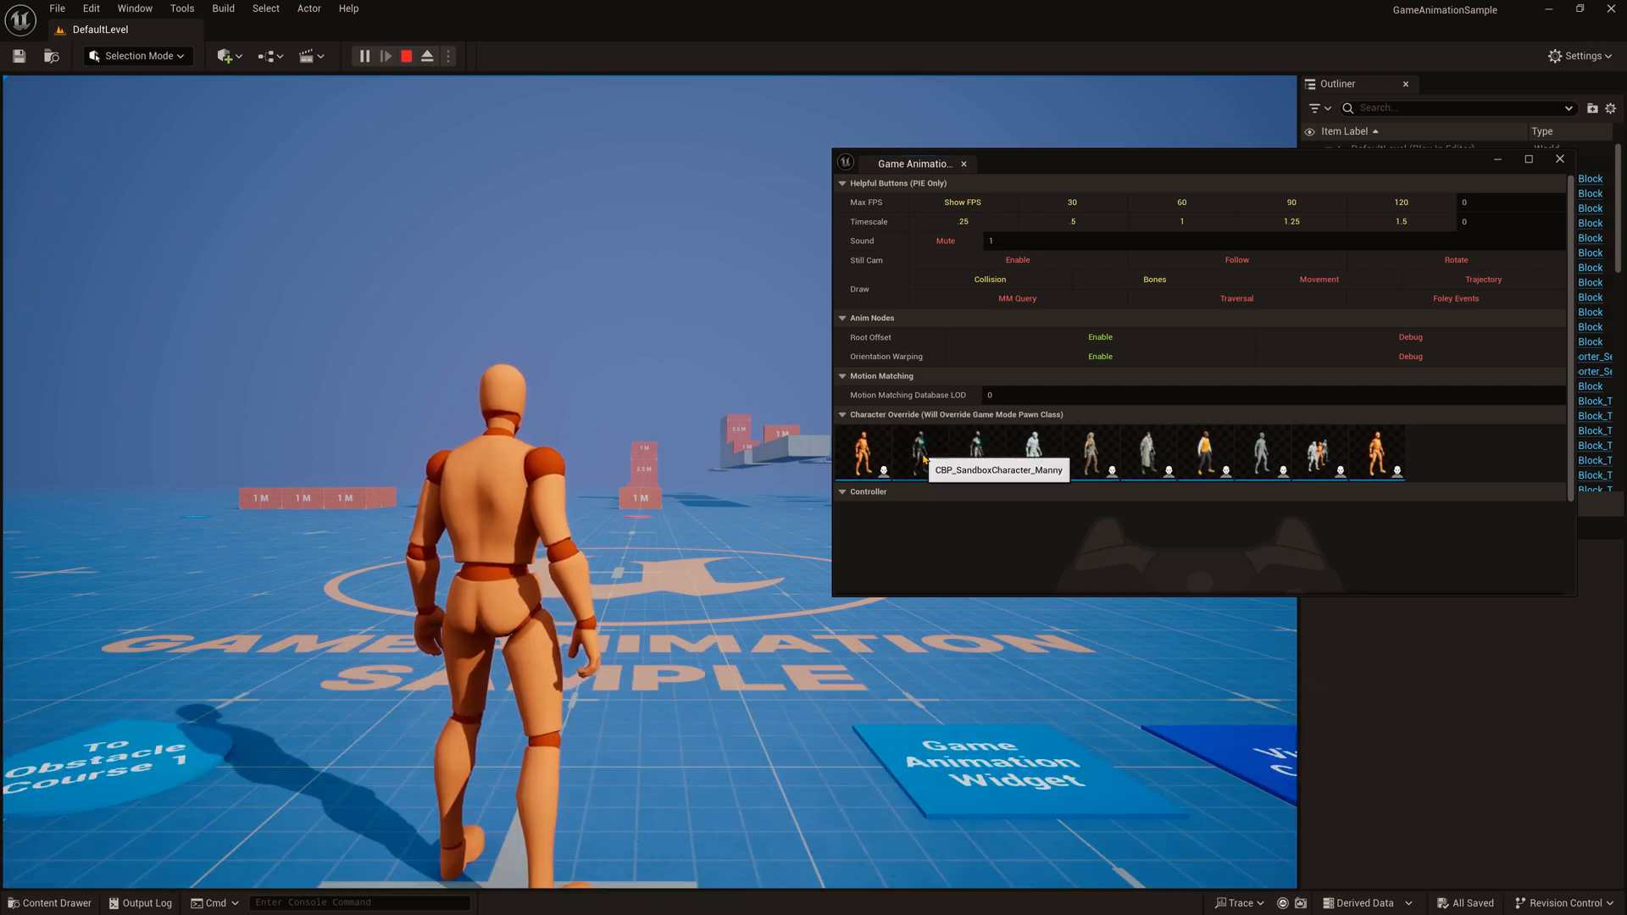
{"action": "left_click", "coordinate": [920, 453]}
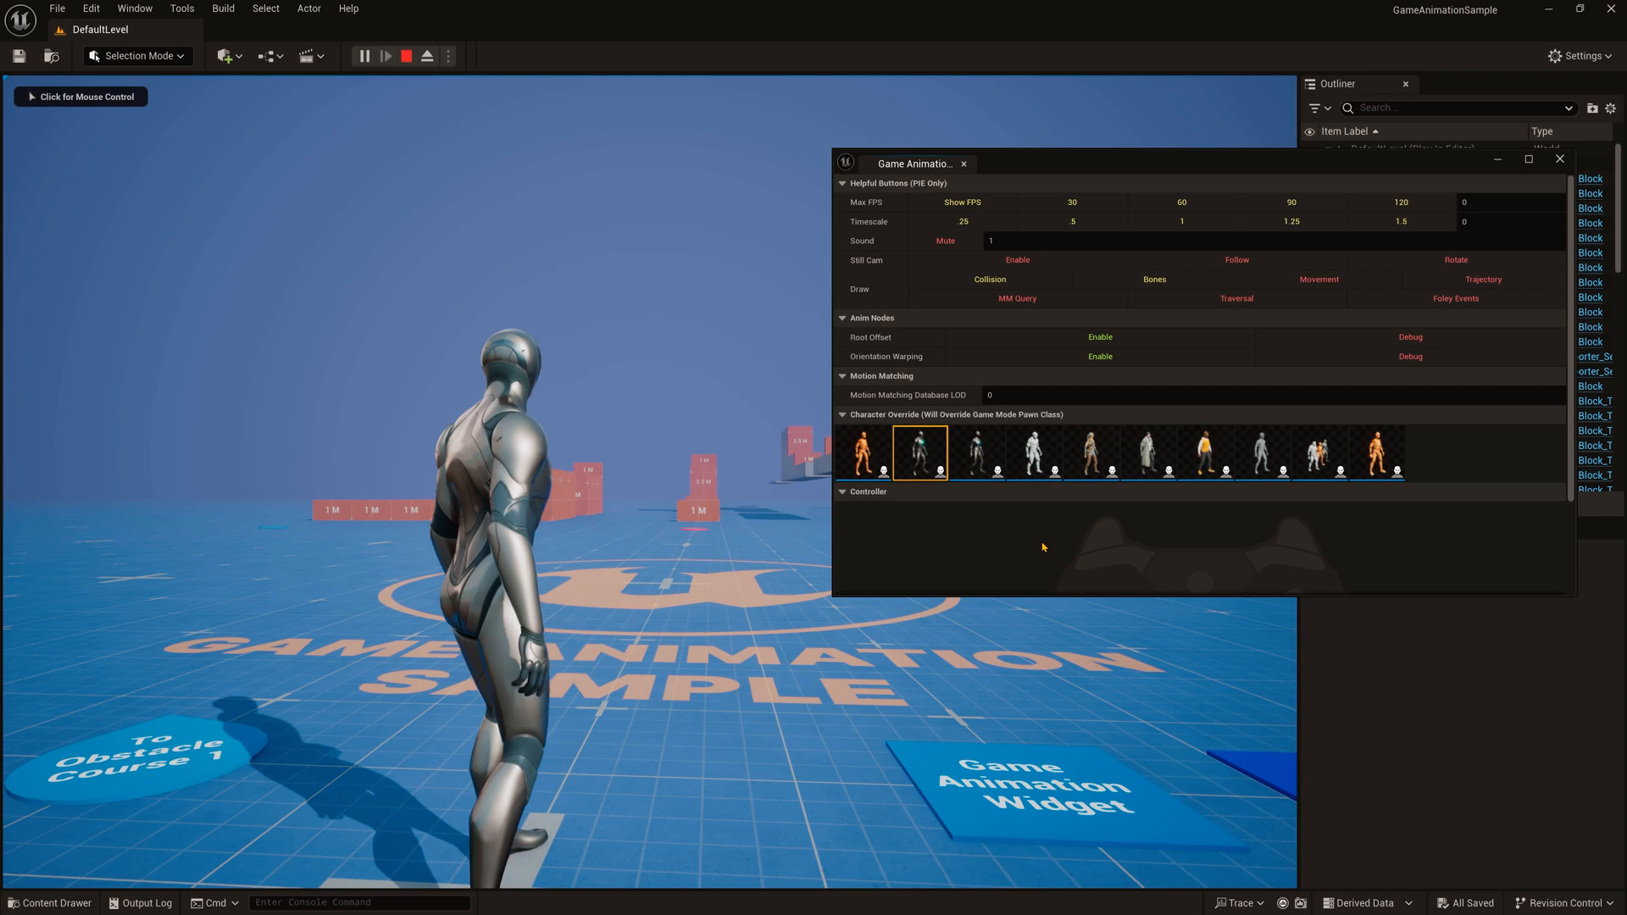
{"action": "left_click", "coordinate": [1037, 453]}
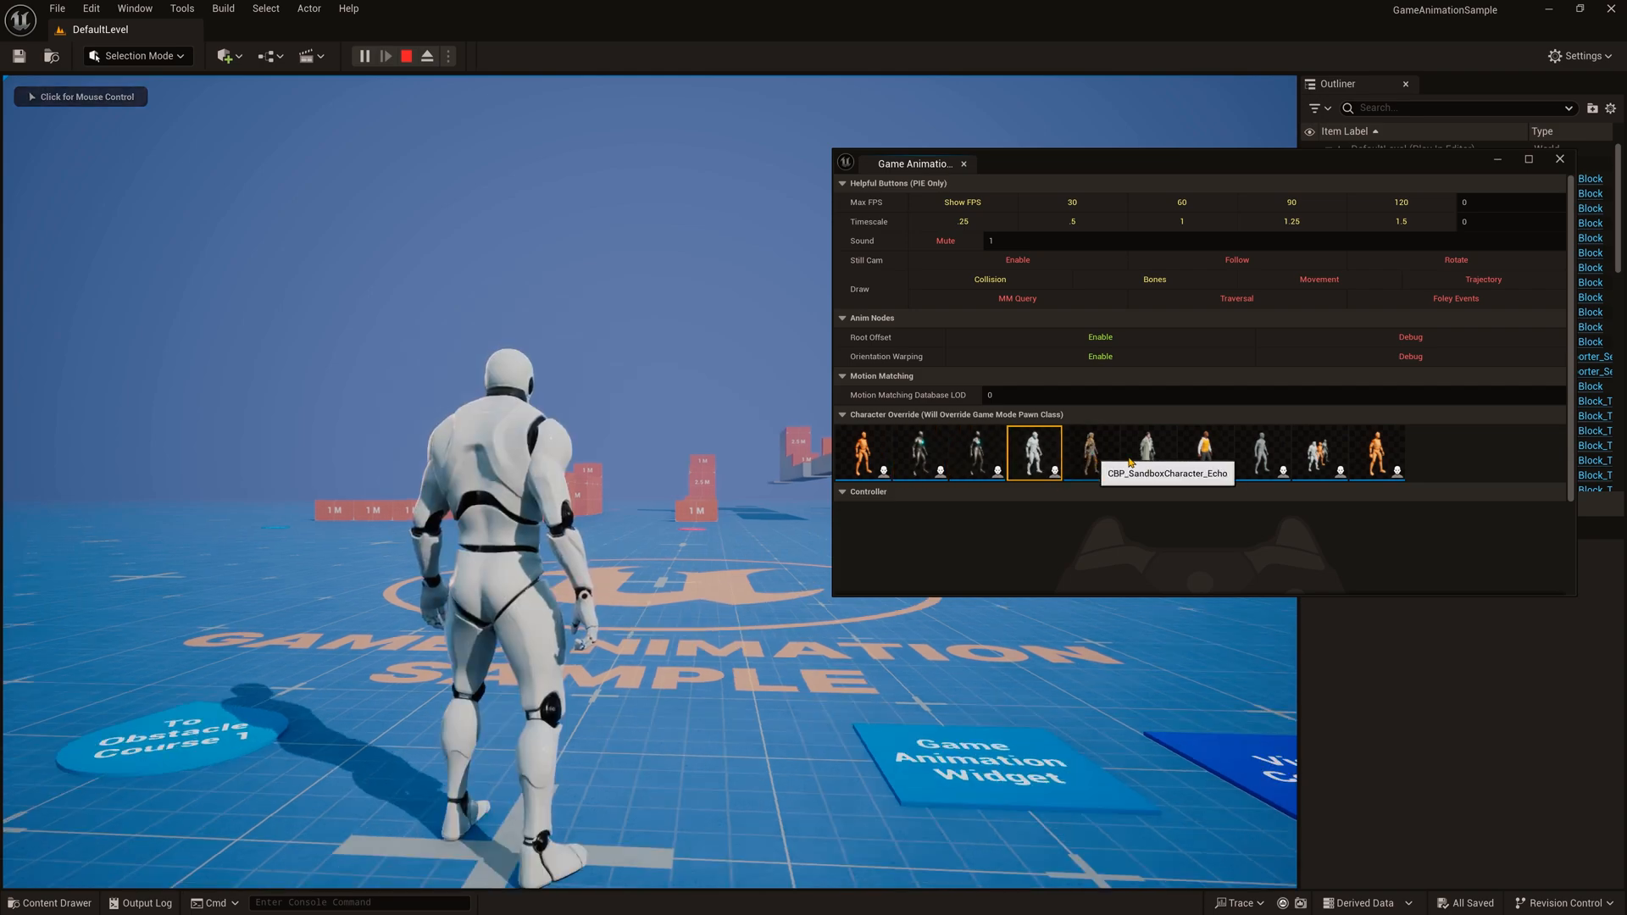
{"action": "left_click", "coordinate": [977, 452]}
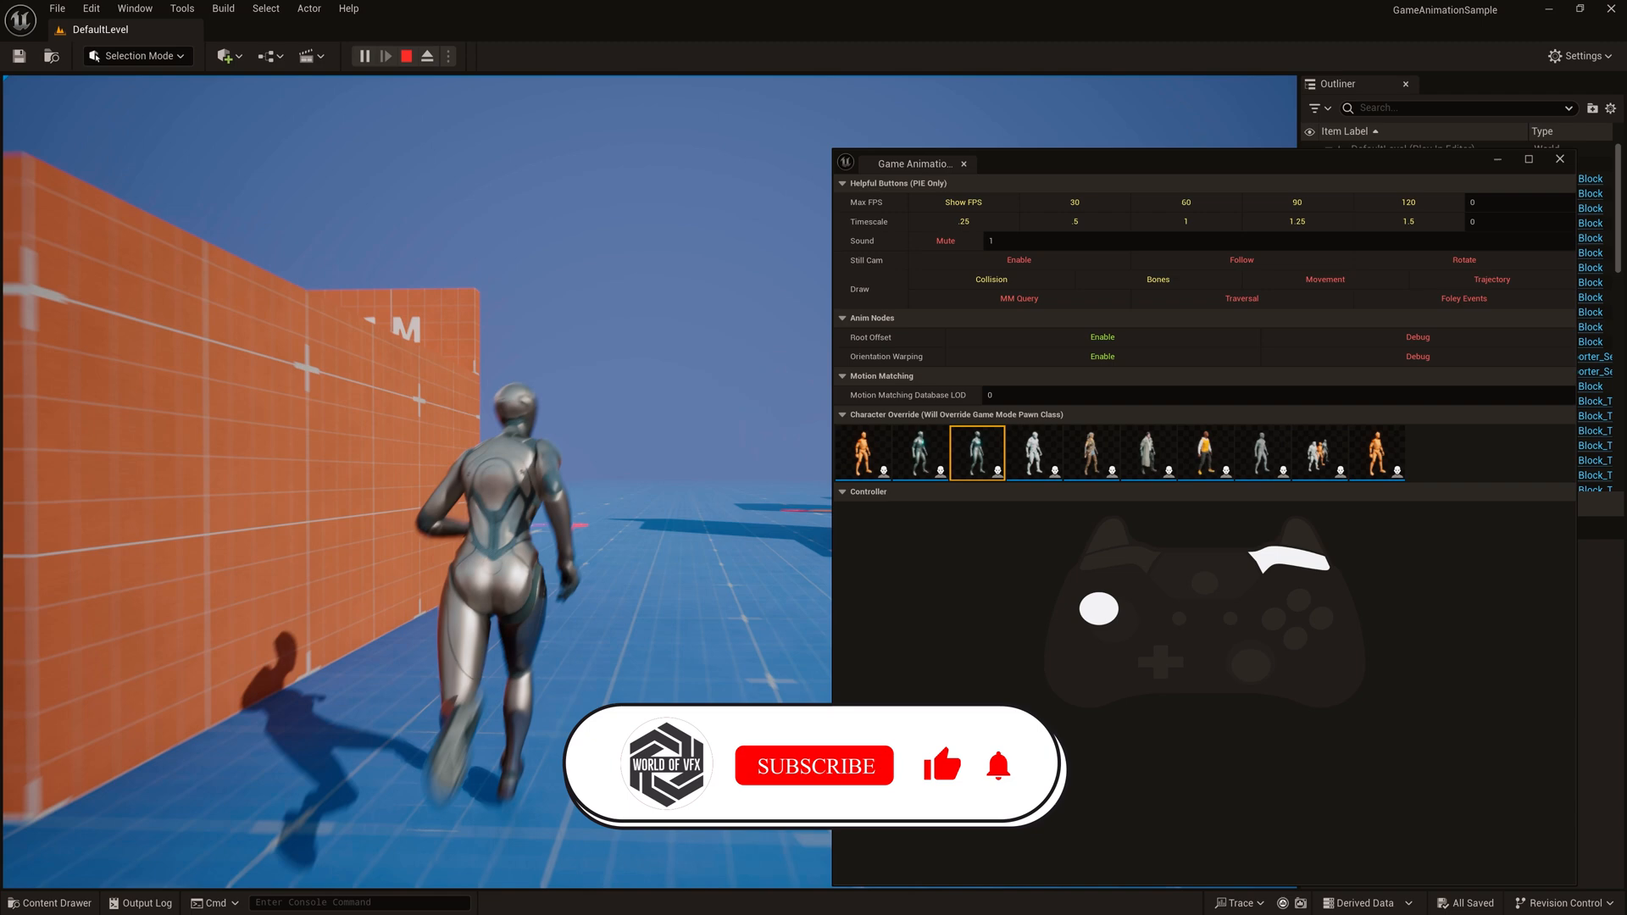
{"action": "left_click", "coordinate": [814, 766]}
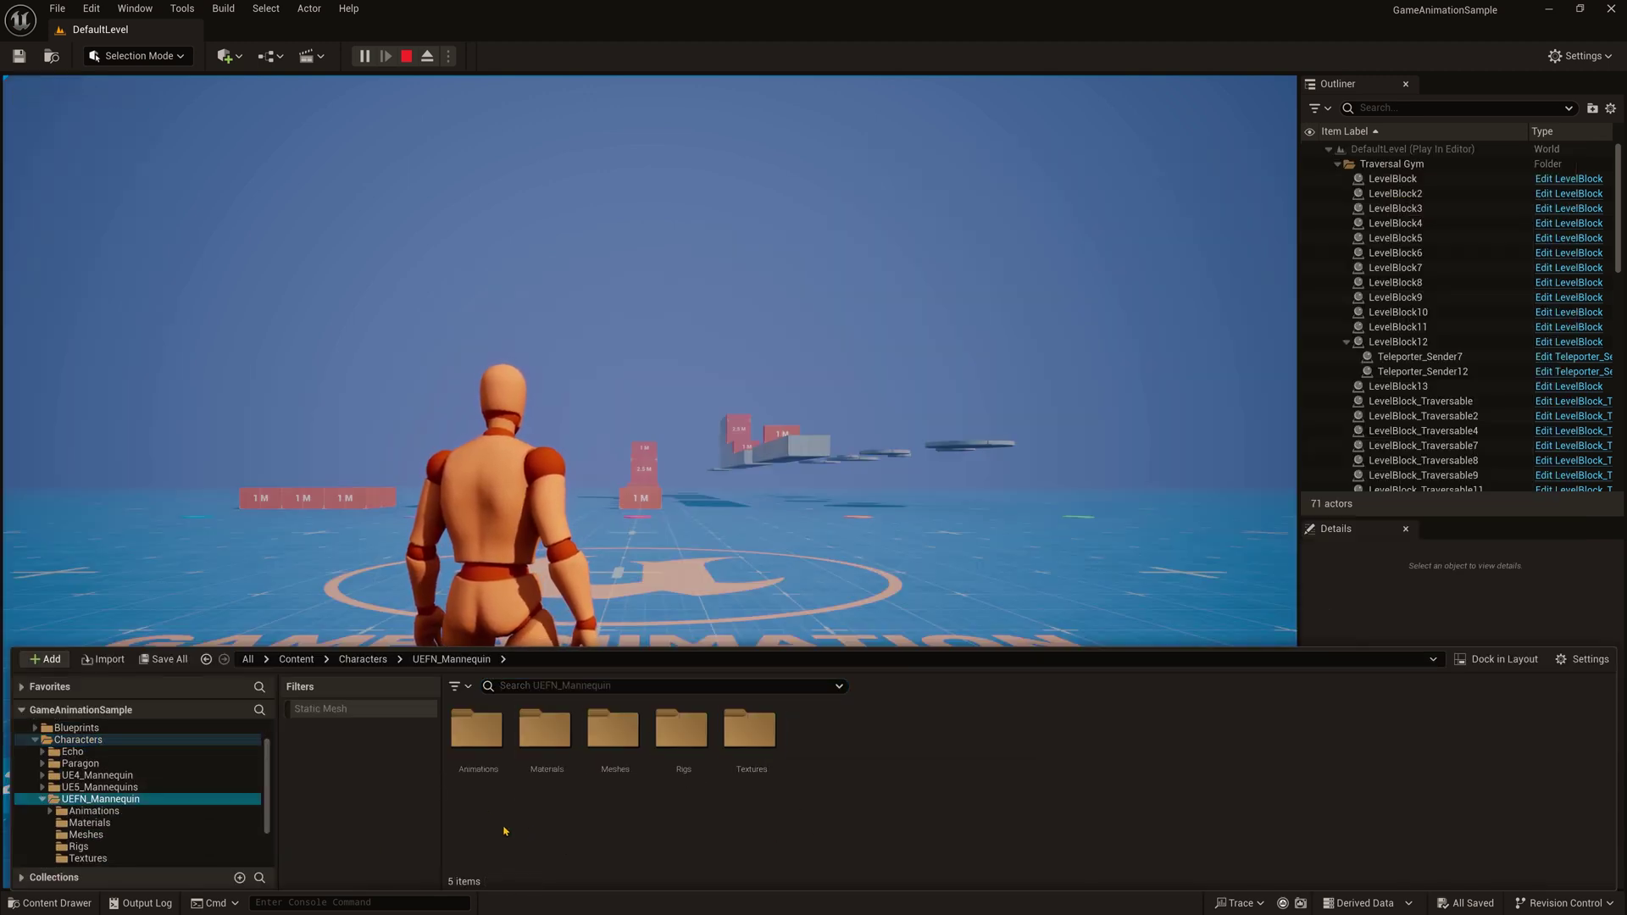
Browse the mannequin's AimOffset and Jump folders, then open M_Neutral_Jump_Loop_Fall
{"action": "double_click", "coordinate": [478, 733]}
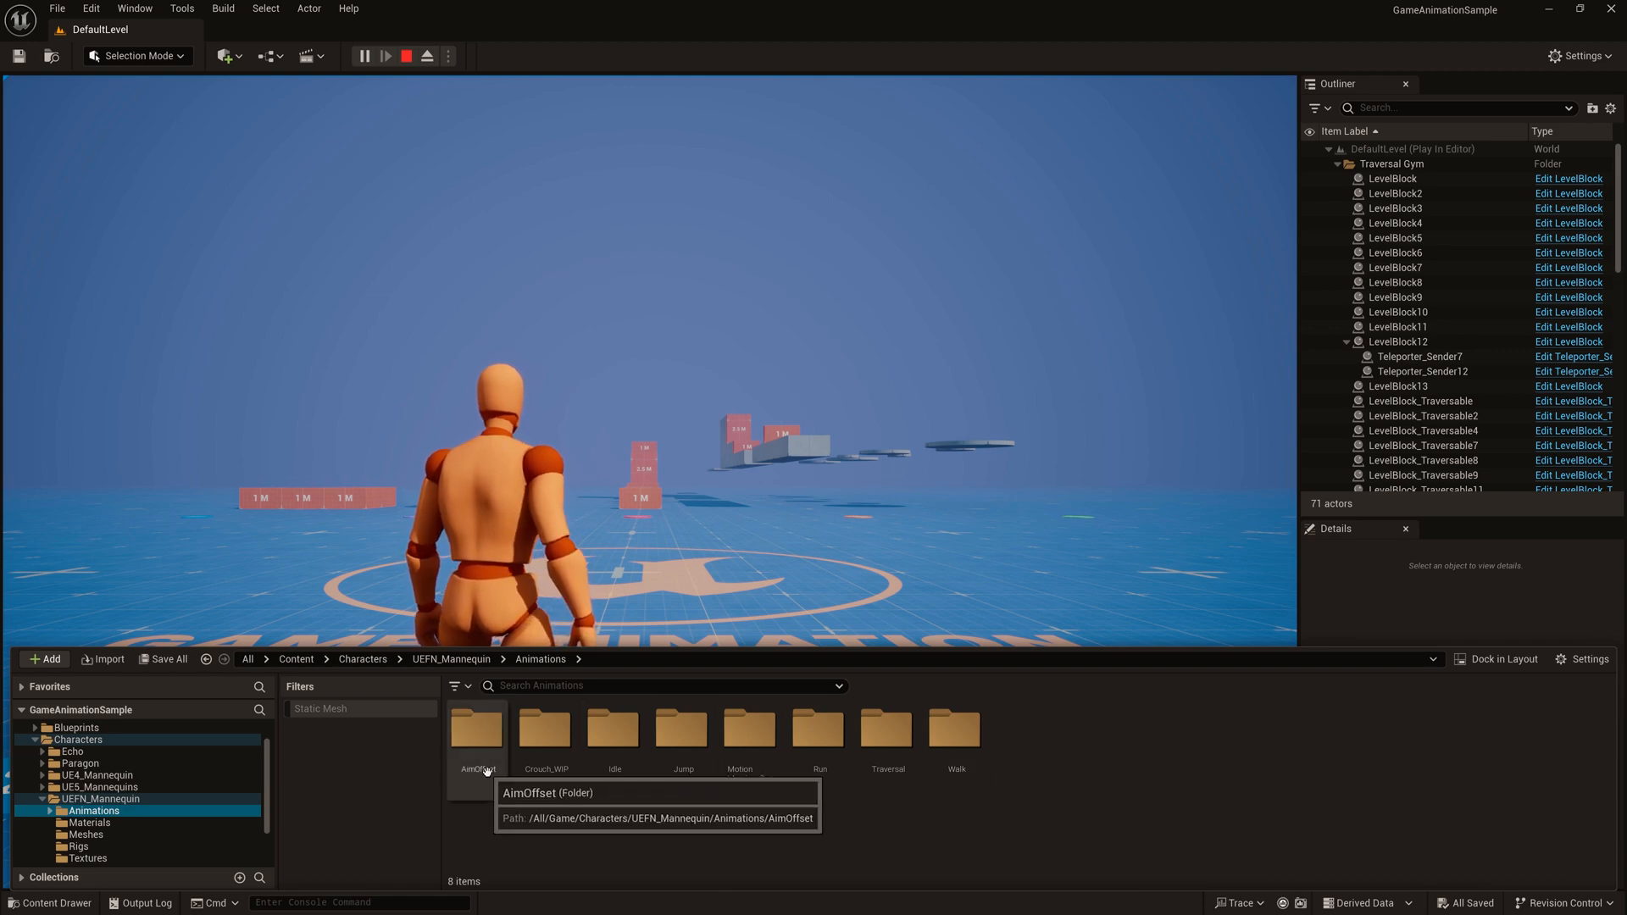
{"action": "double_click", "coordinate": [478, 732]}
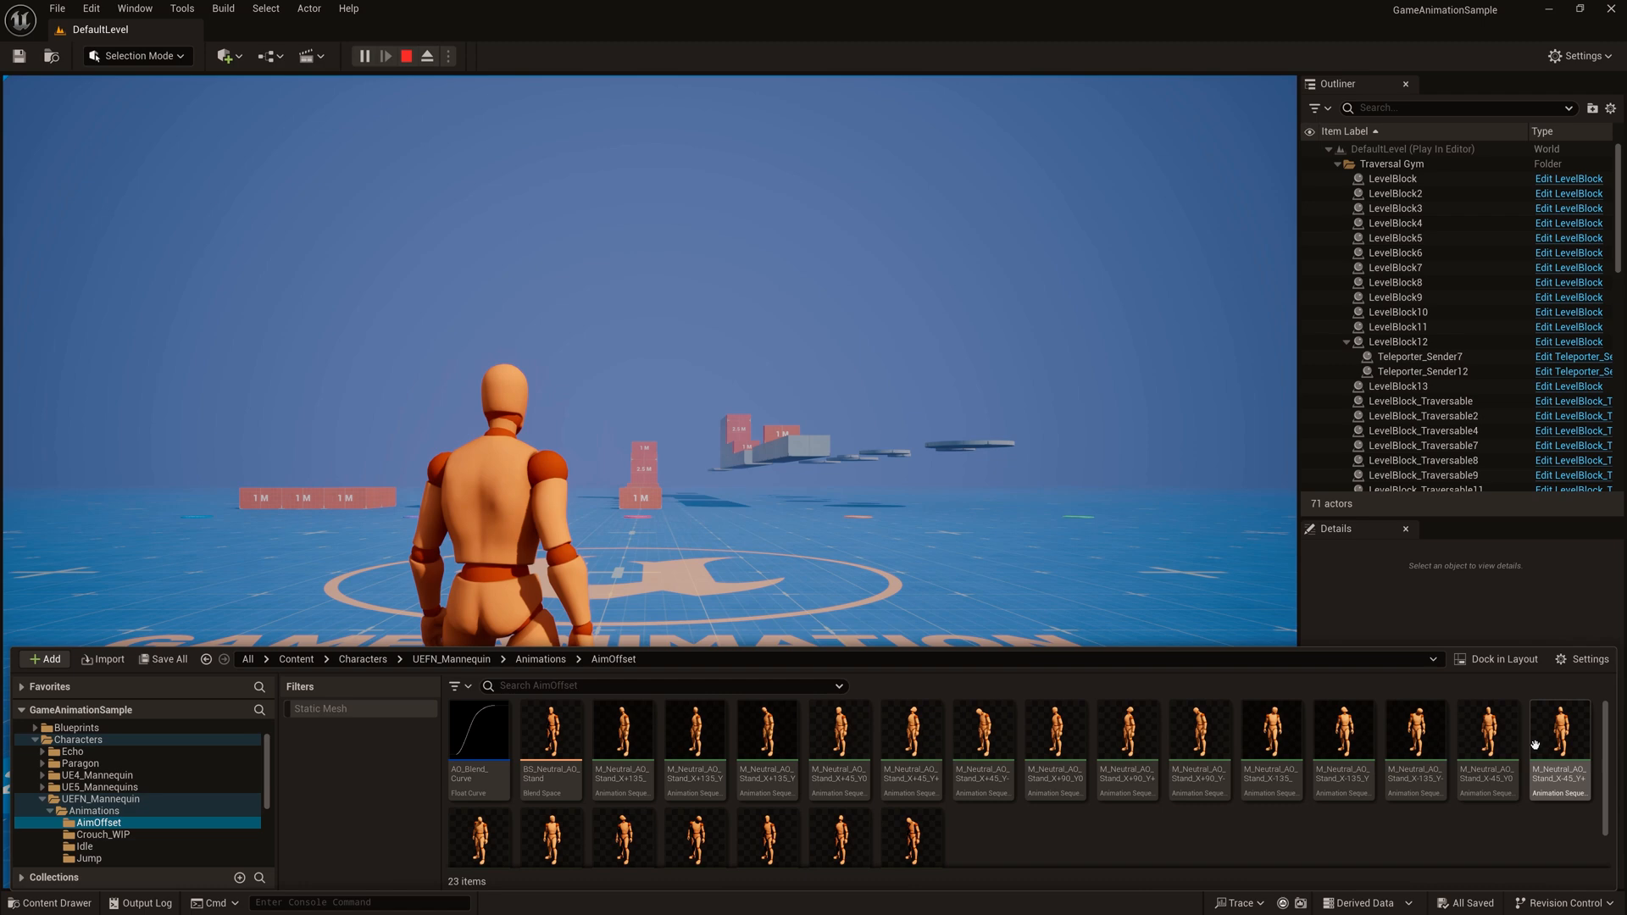
{"action": "left_click", "coordinate": [1415, 747]}
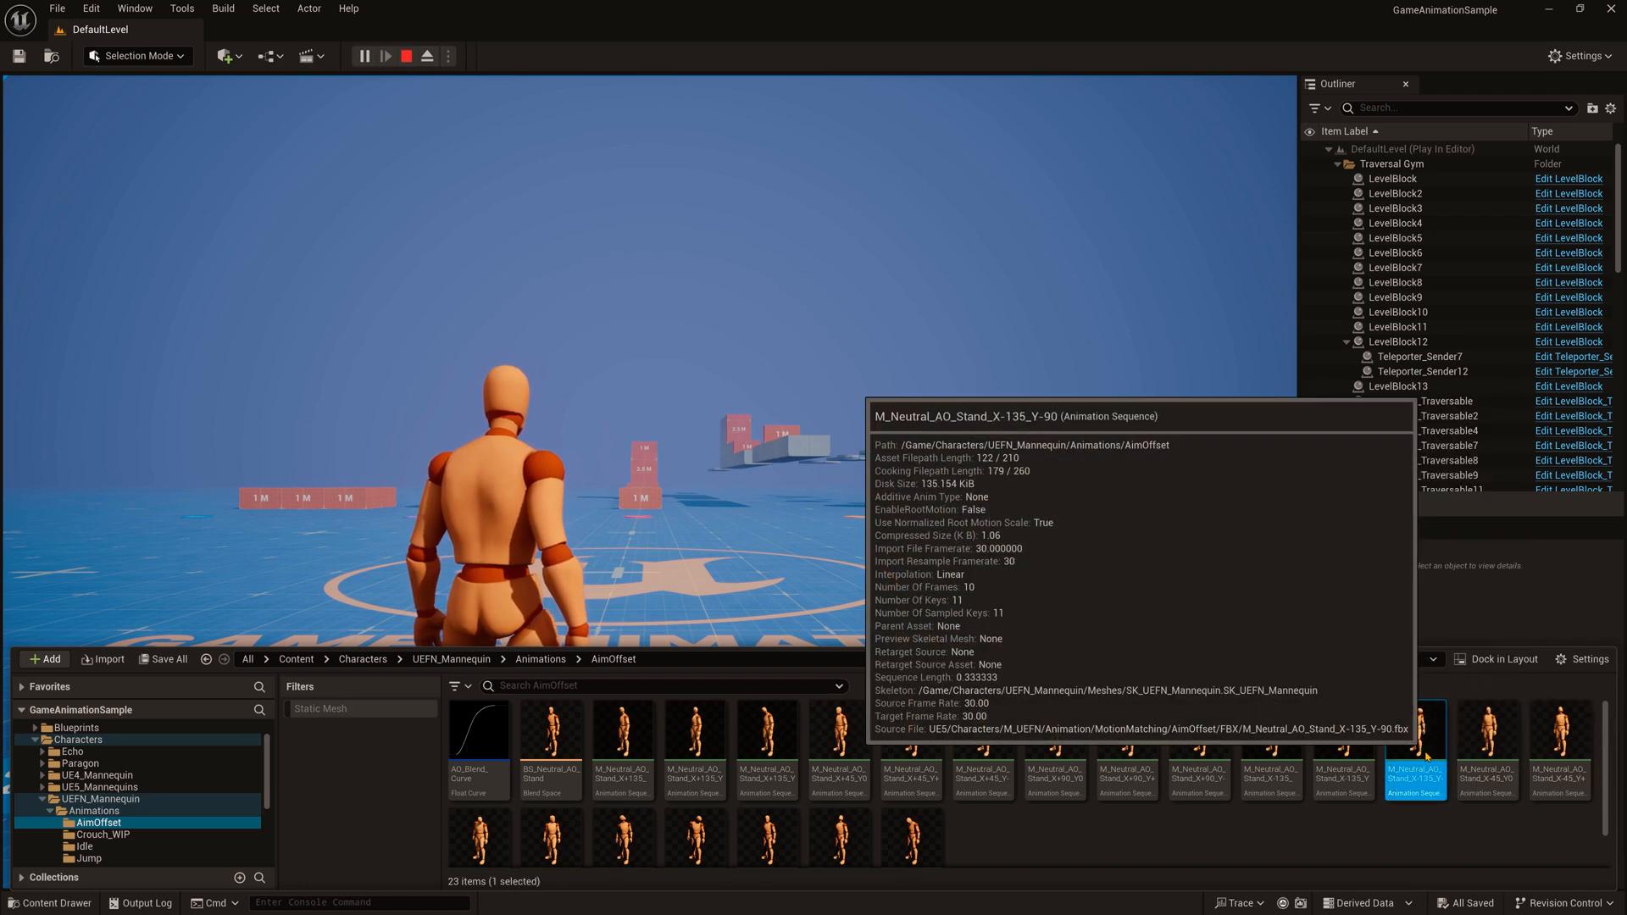
{"action": "double_click", "coordinate": [1416, 735]}
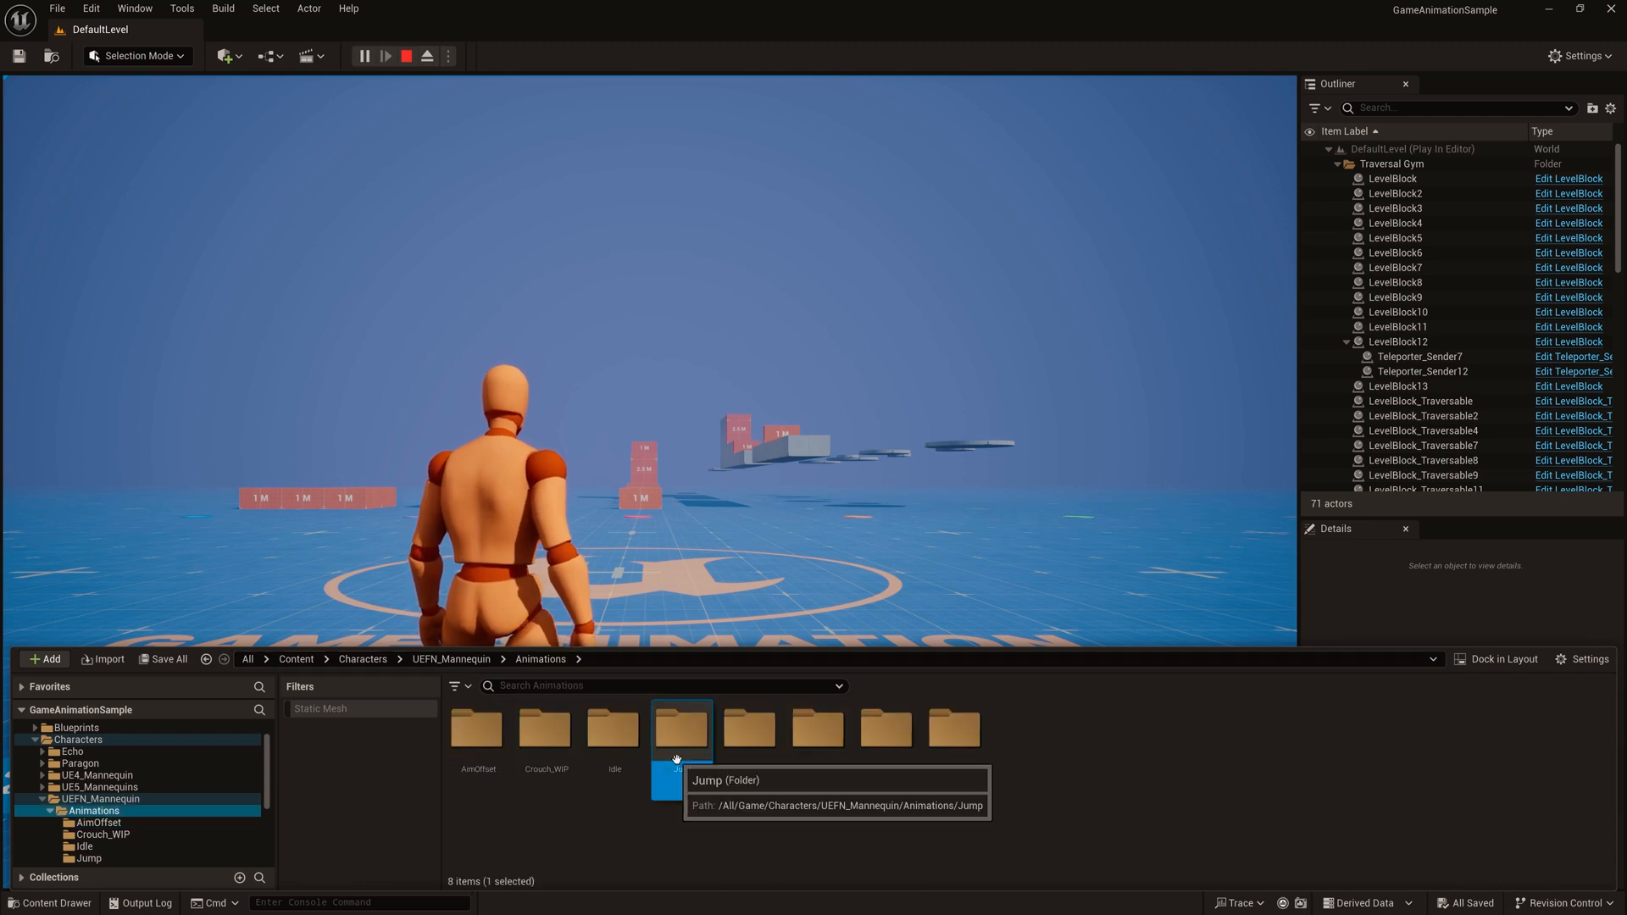
{"action": "double_click", "coordinate": [678, 731]}
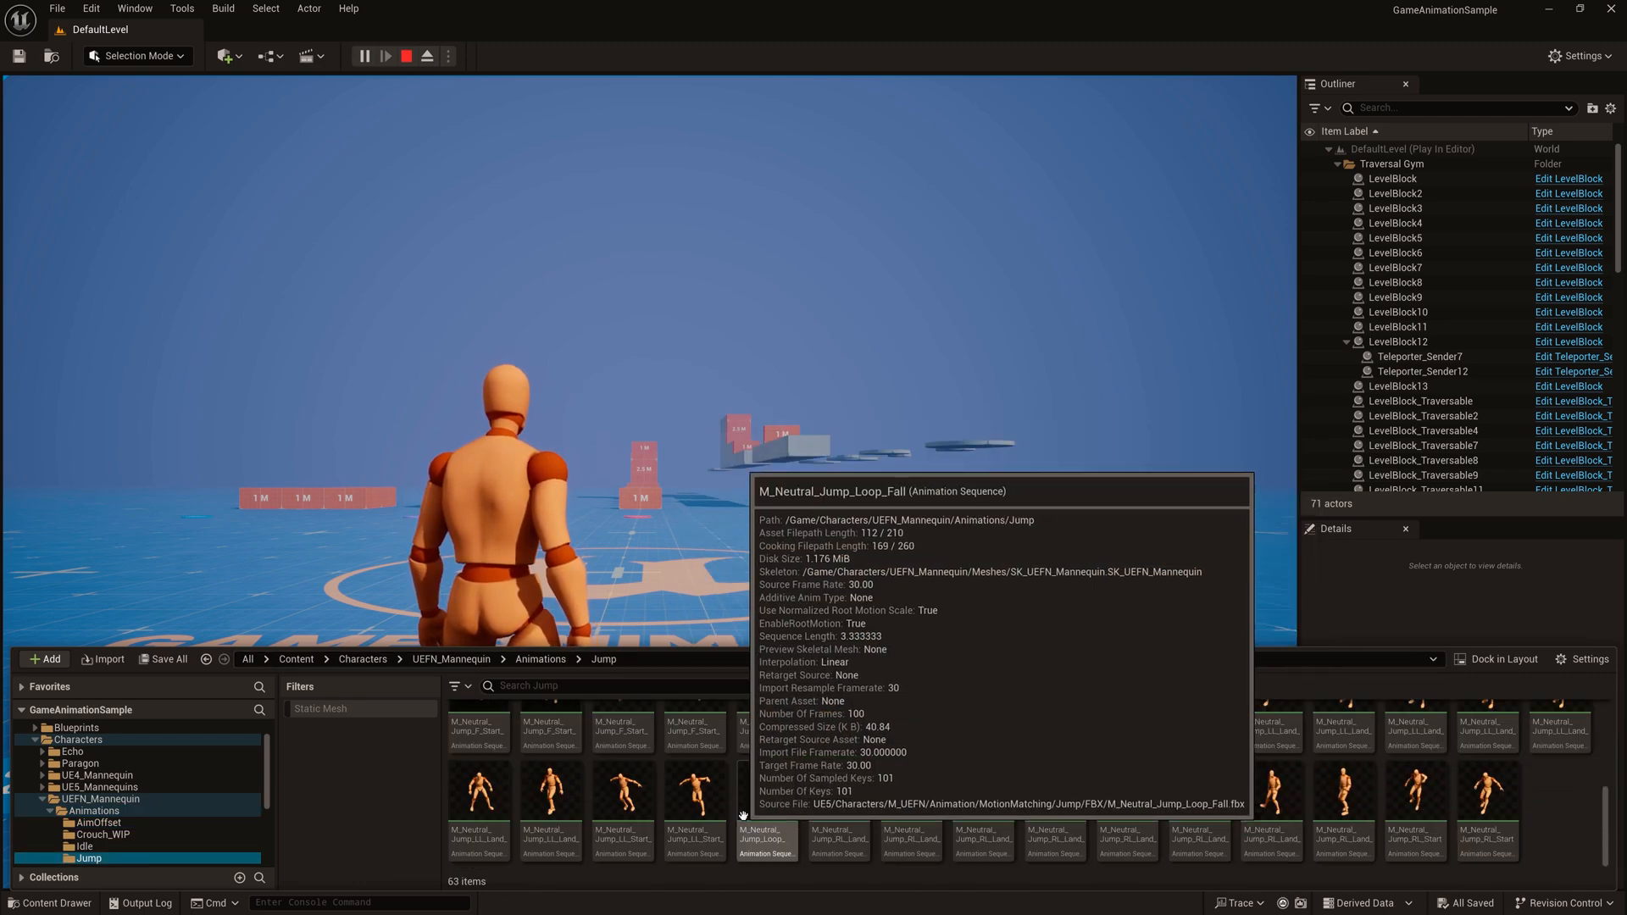
{"action": "mouse_move", "coordinate": [695, 798]}
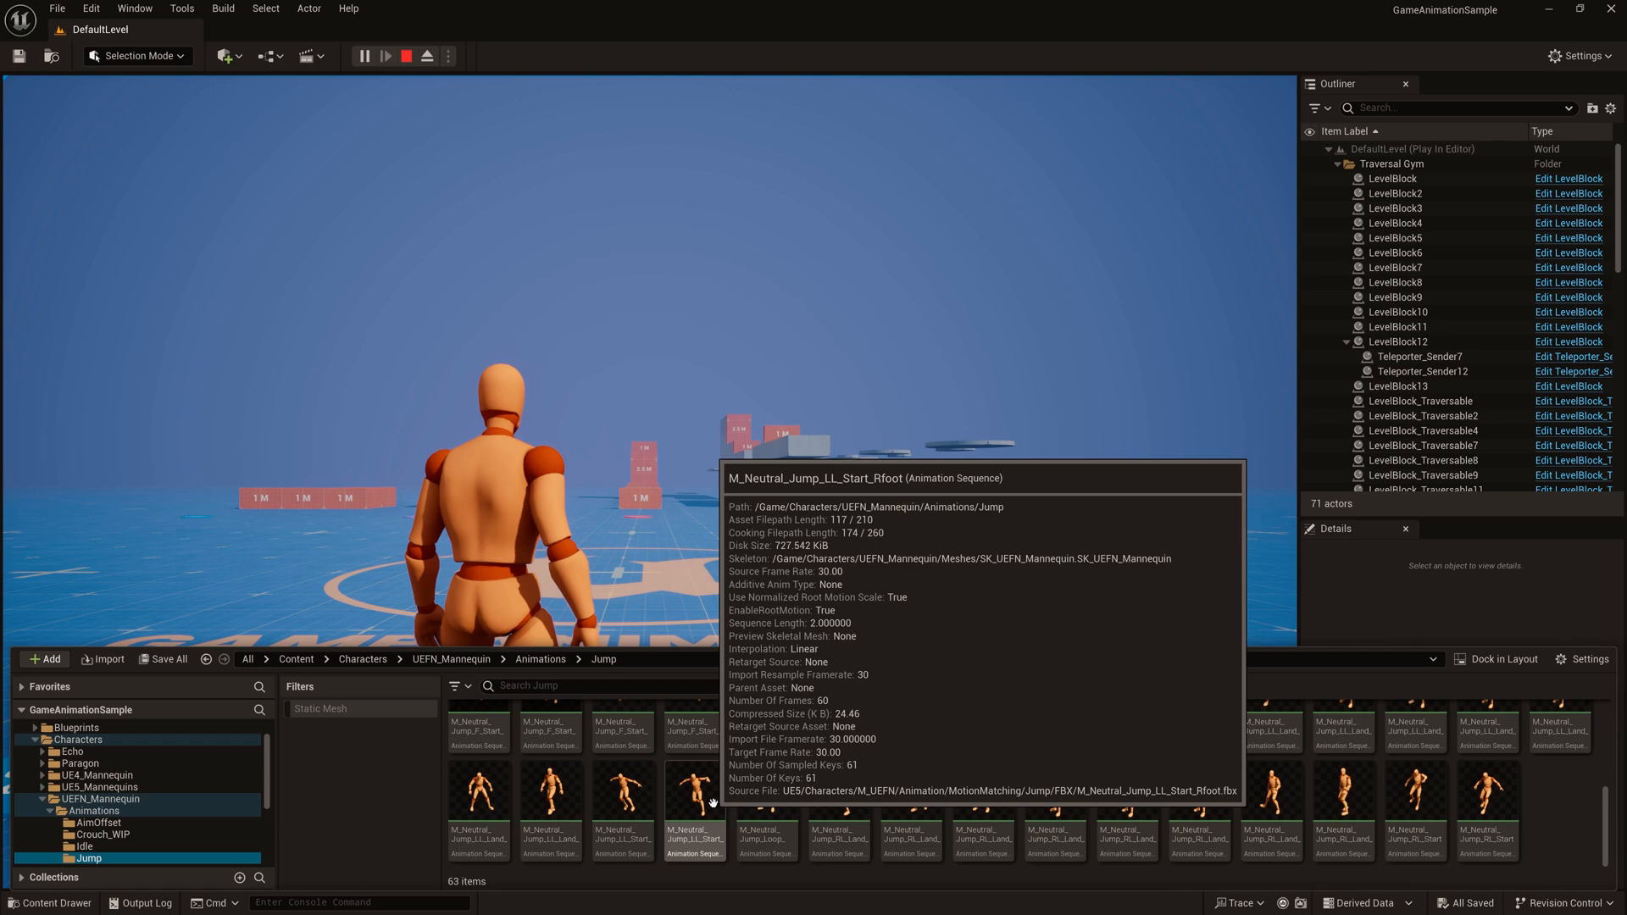
{"action": "double_click", "coordinate": [695, 800]}
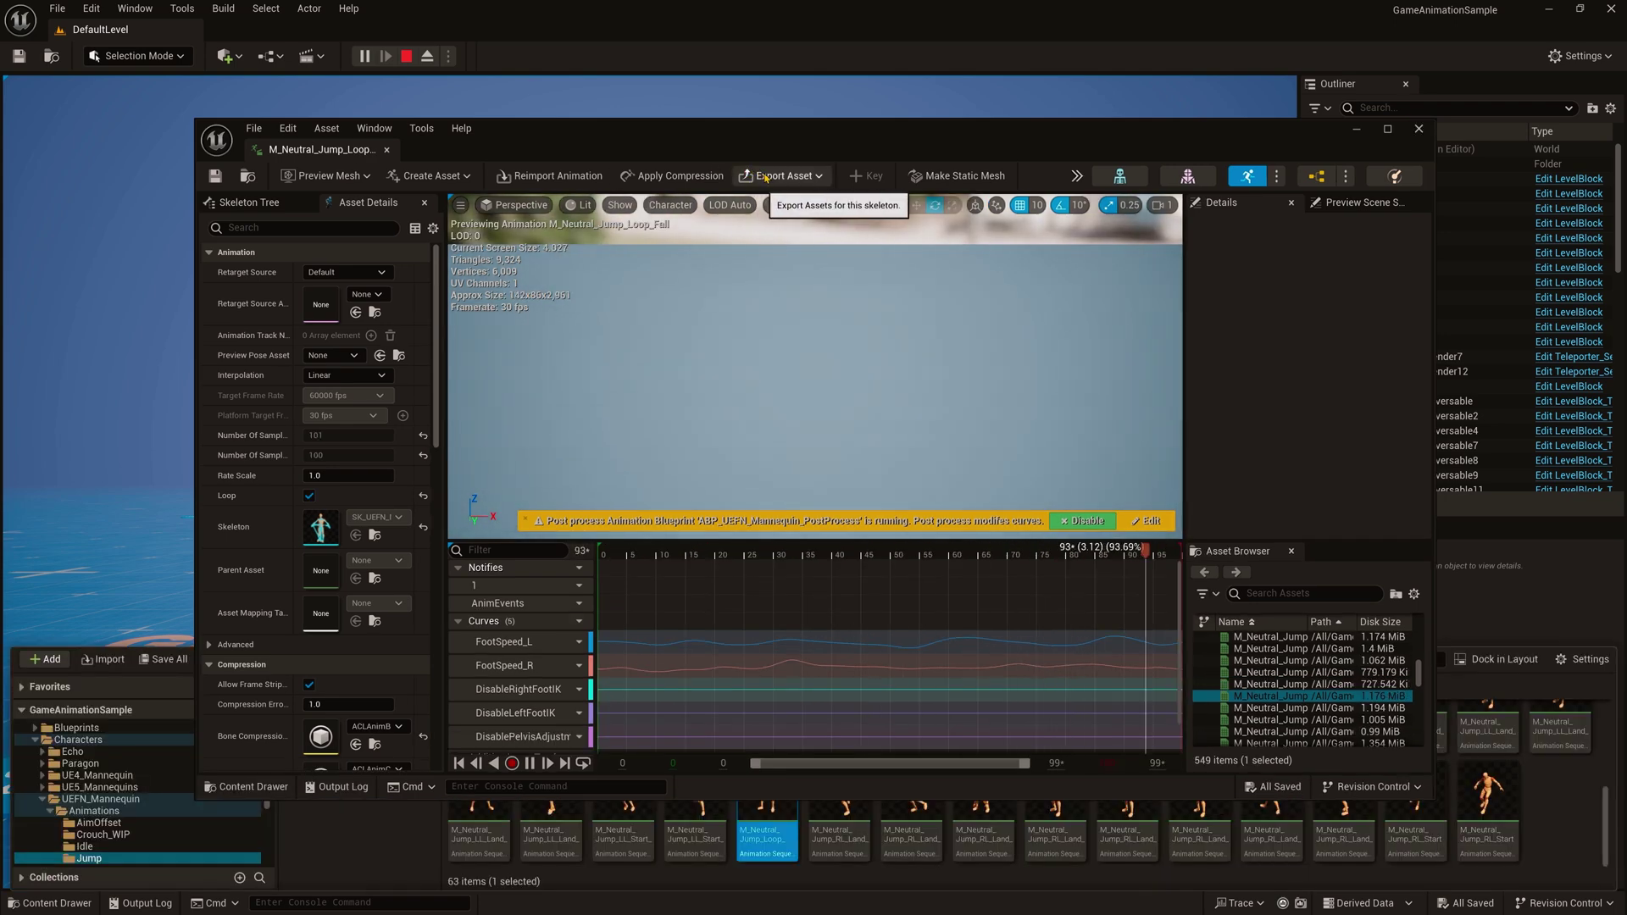
Export the jump animation's data as an FBX file into Downloads
{"action": "left_click", "coordinate": [781, 176]}
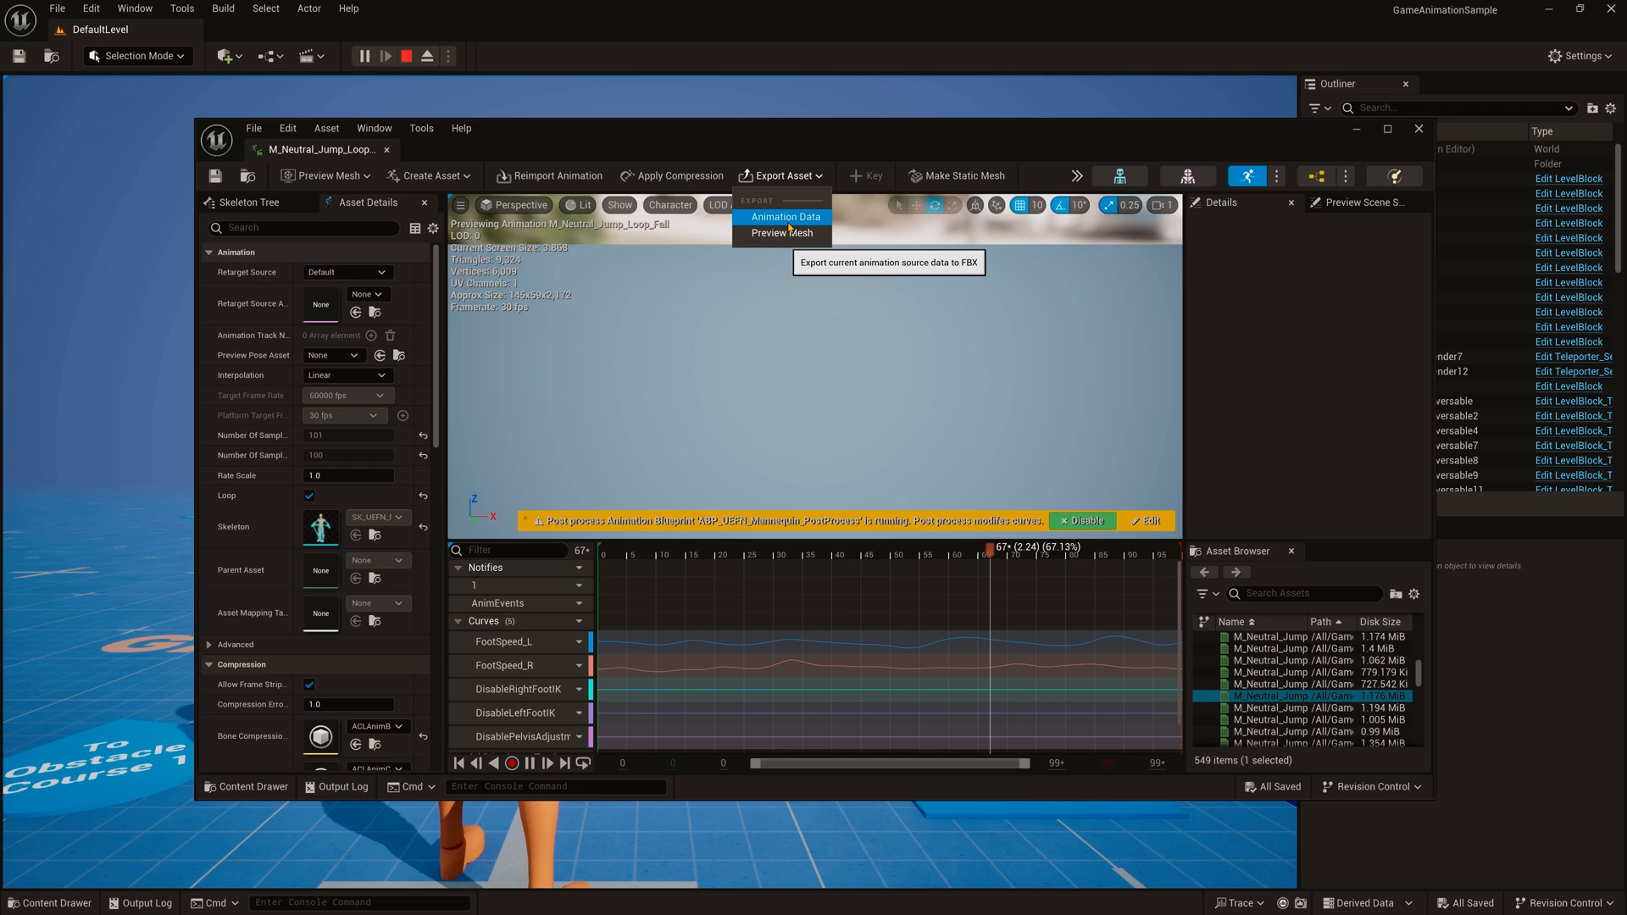
{"action": "left_click", "coordinate": [784, 216]}
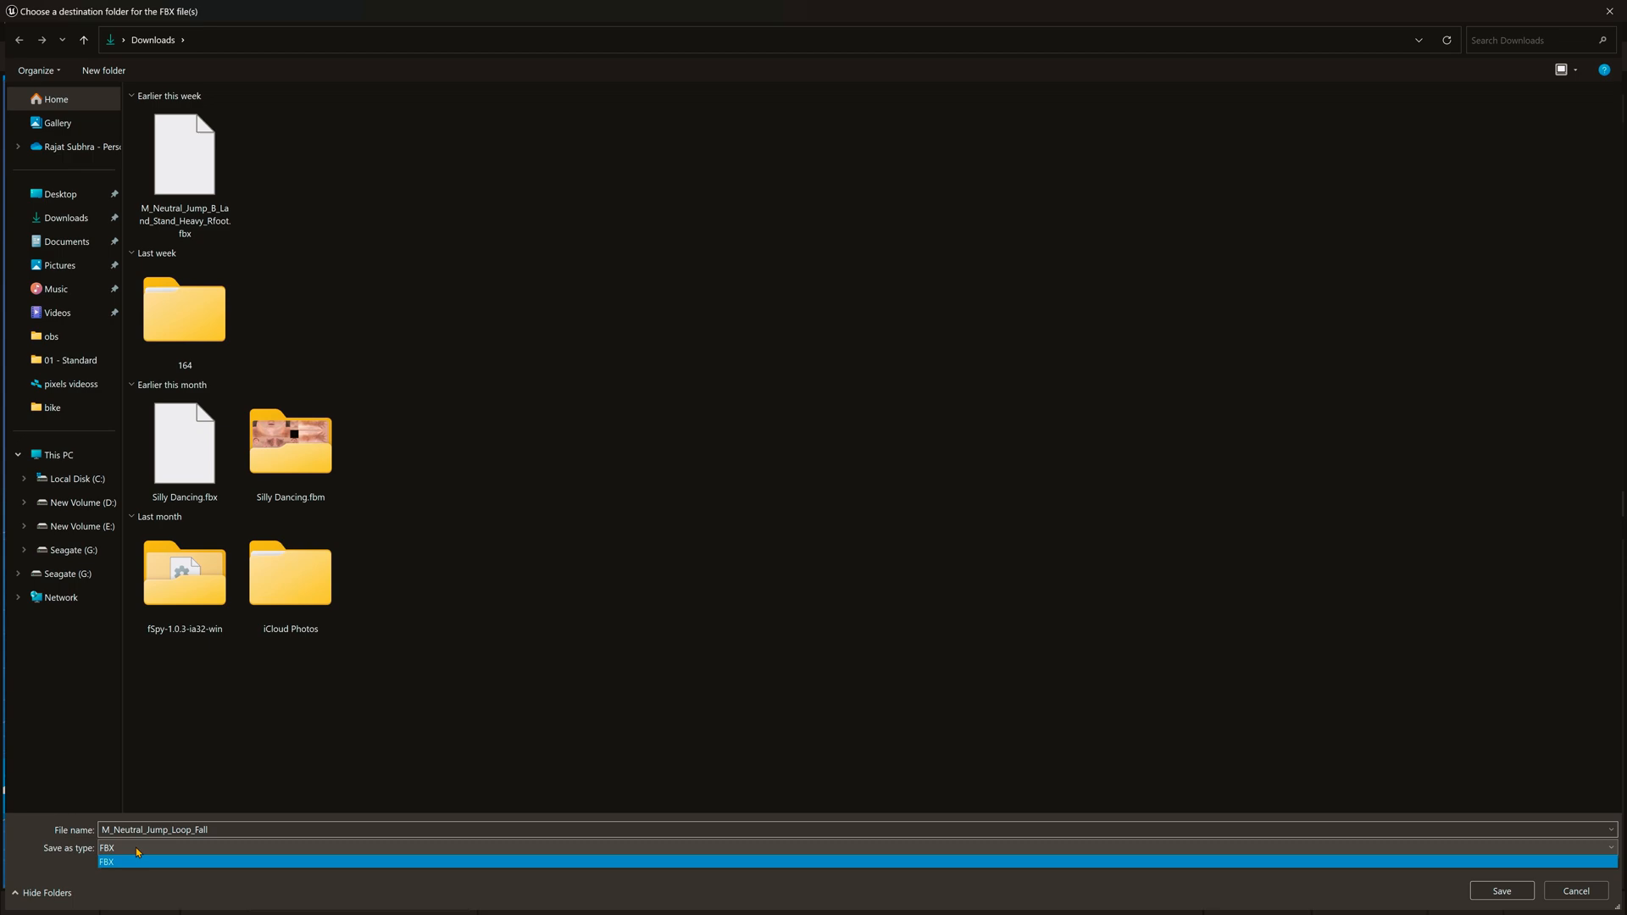
{"action": "left_click", "coordinate": [1505, 891]}
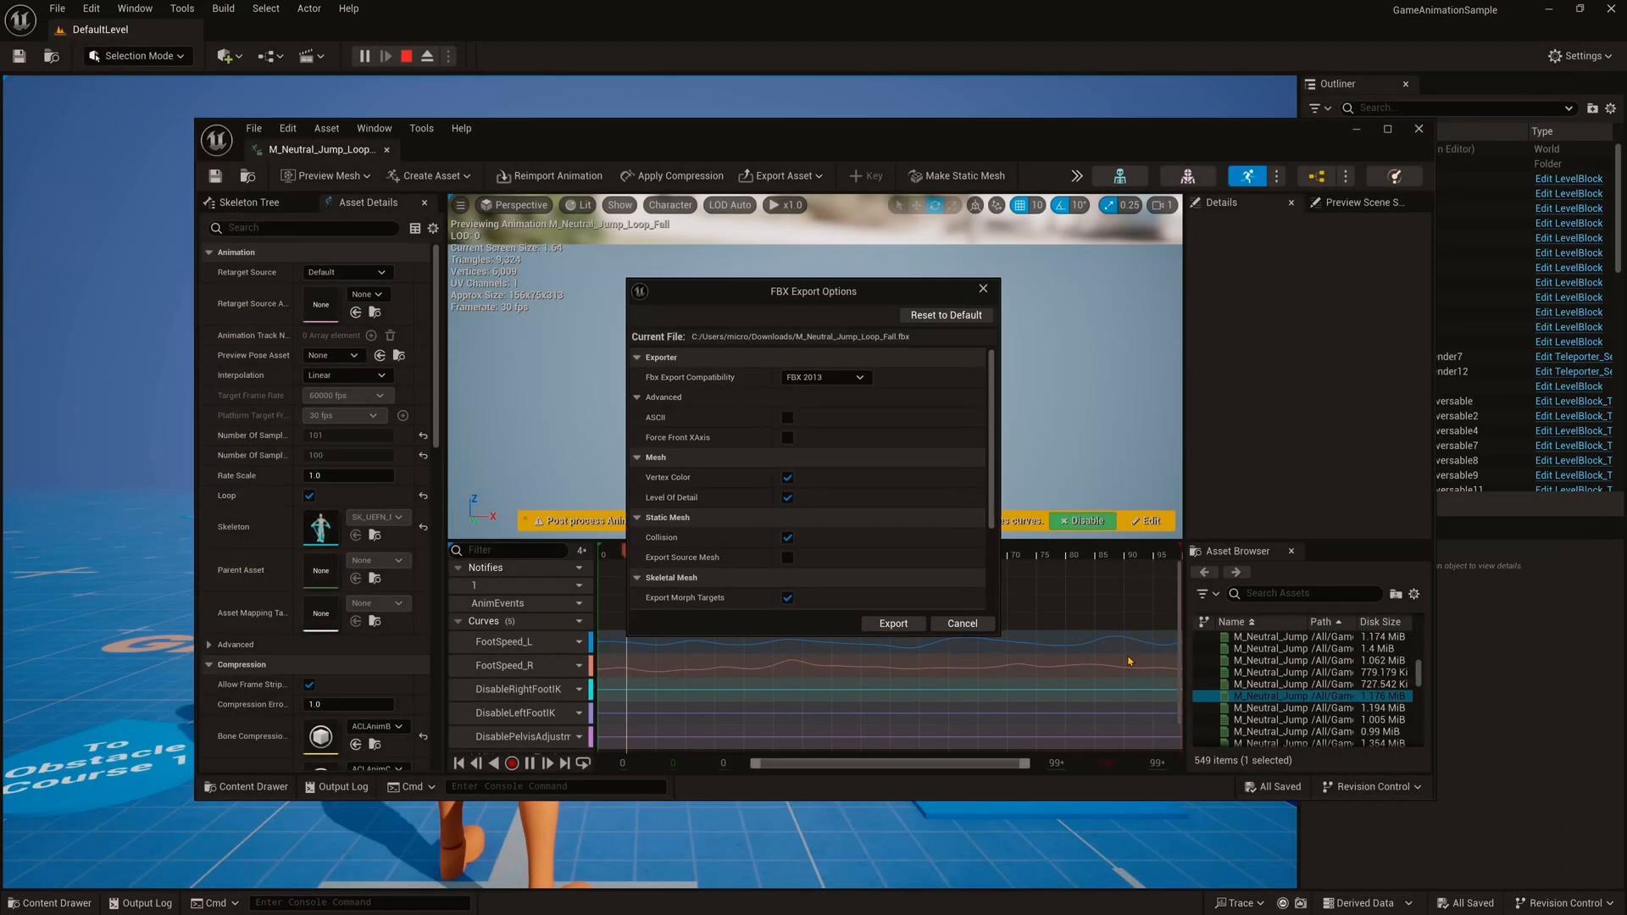
{"action": "scroll", "scroll_direction": "down", "scroll_amount": 3}
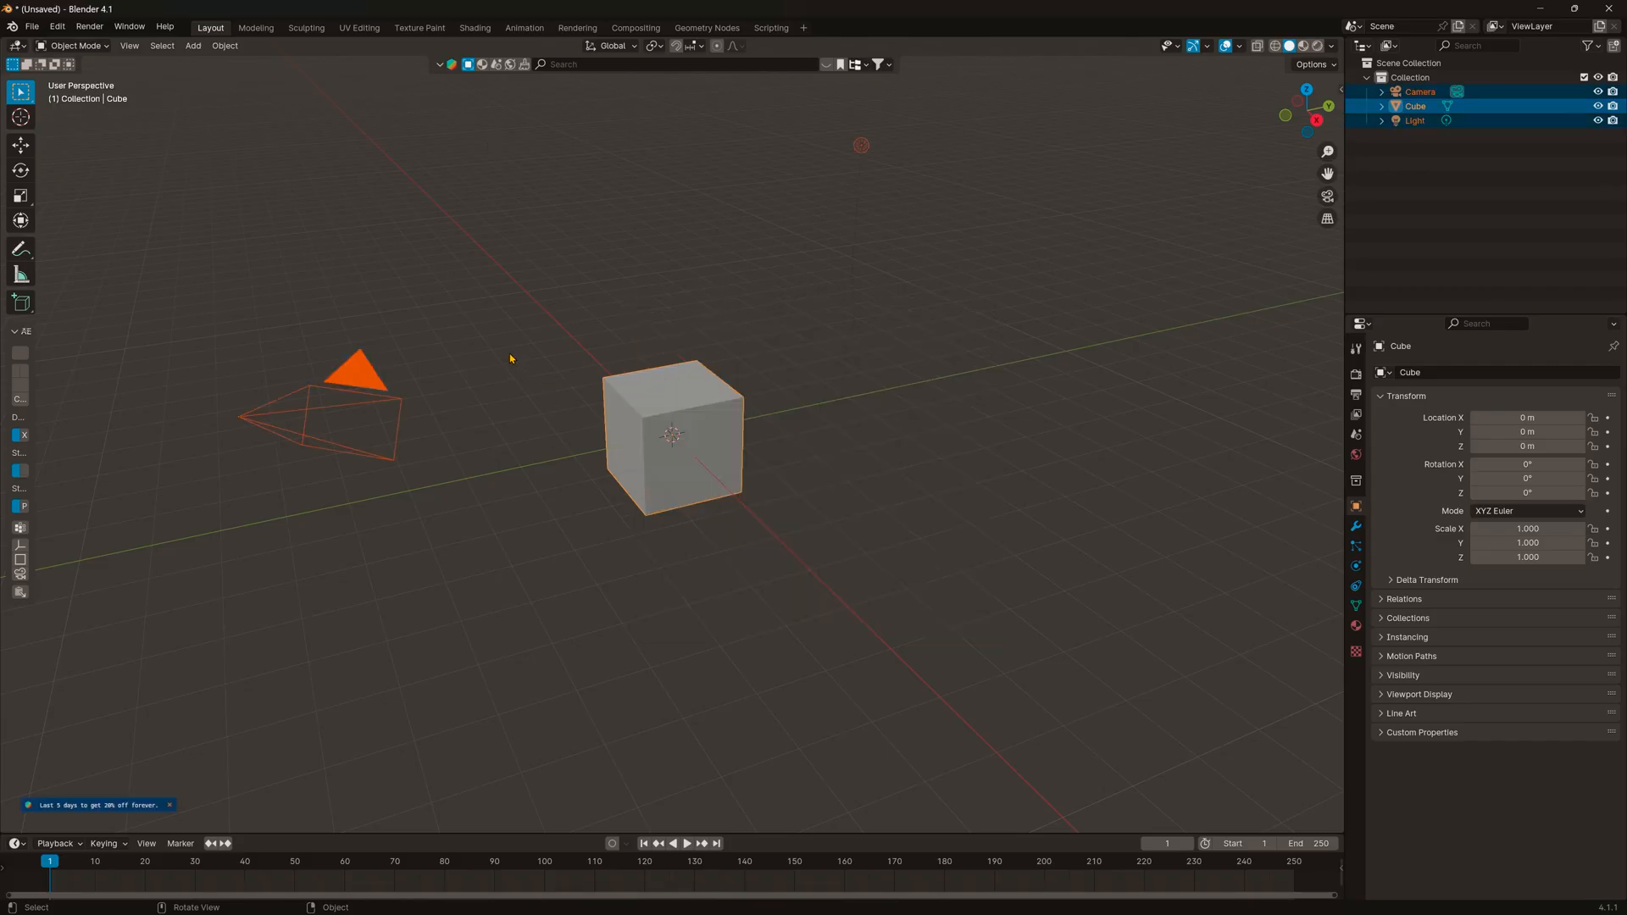
Delete Blender's default cube, camera and light, then import the jump FBX
{"action": "key", "text": "X"}
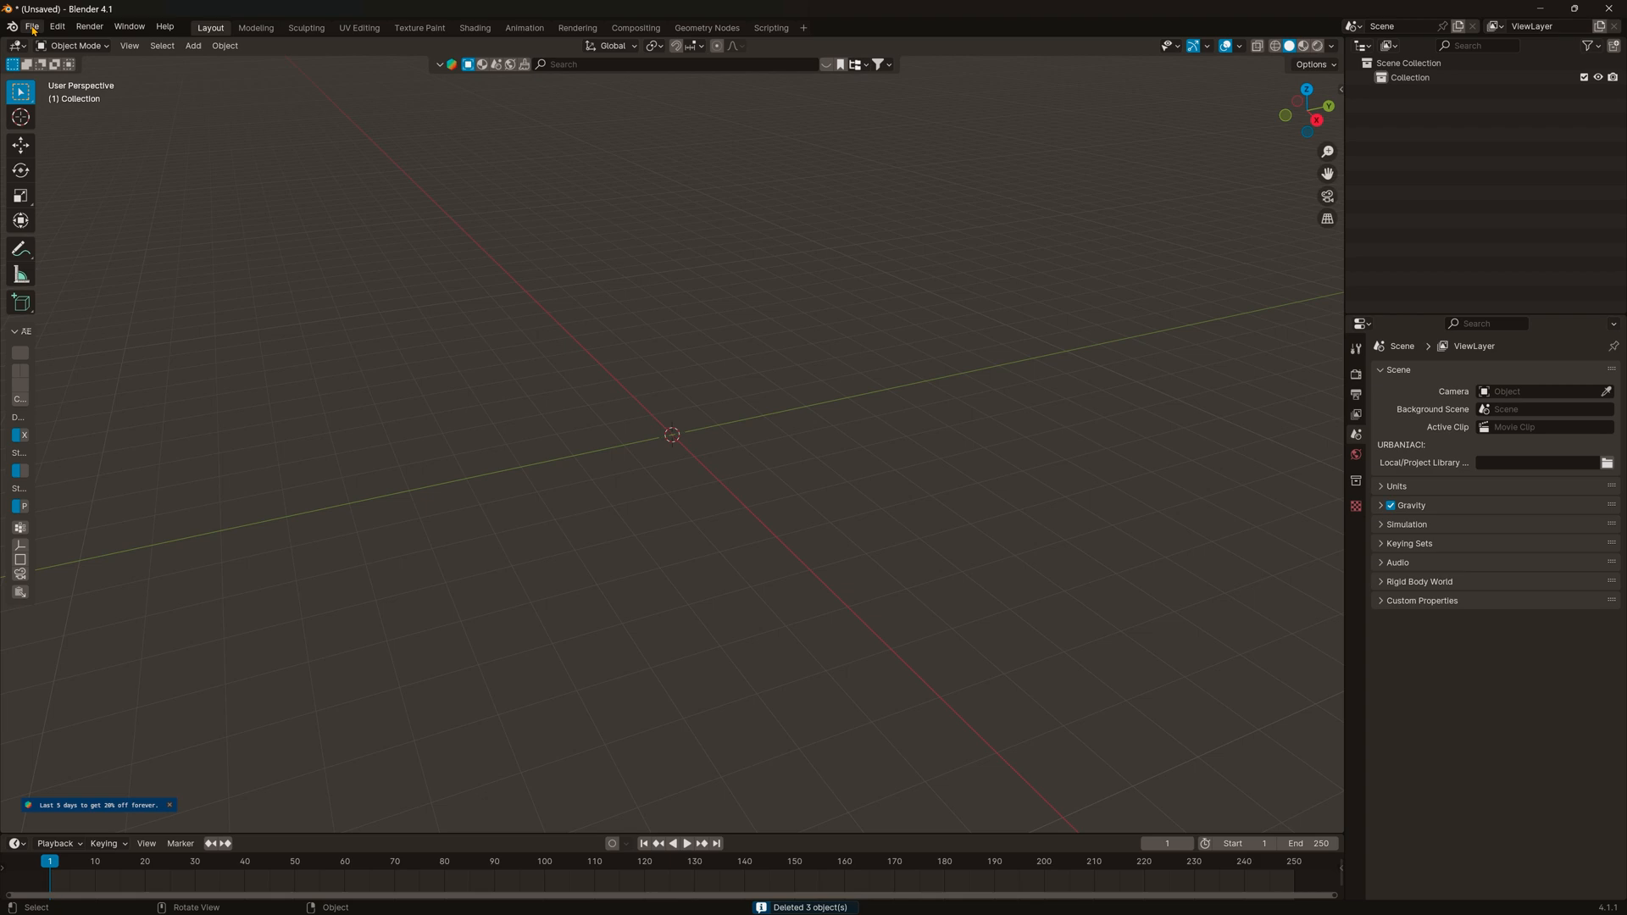
{"action": "left_click", "coordinate": [35, 27]}
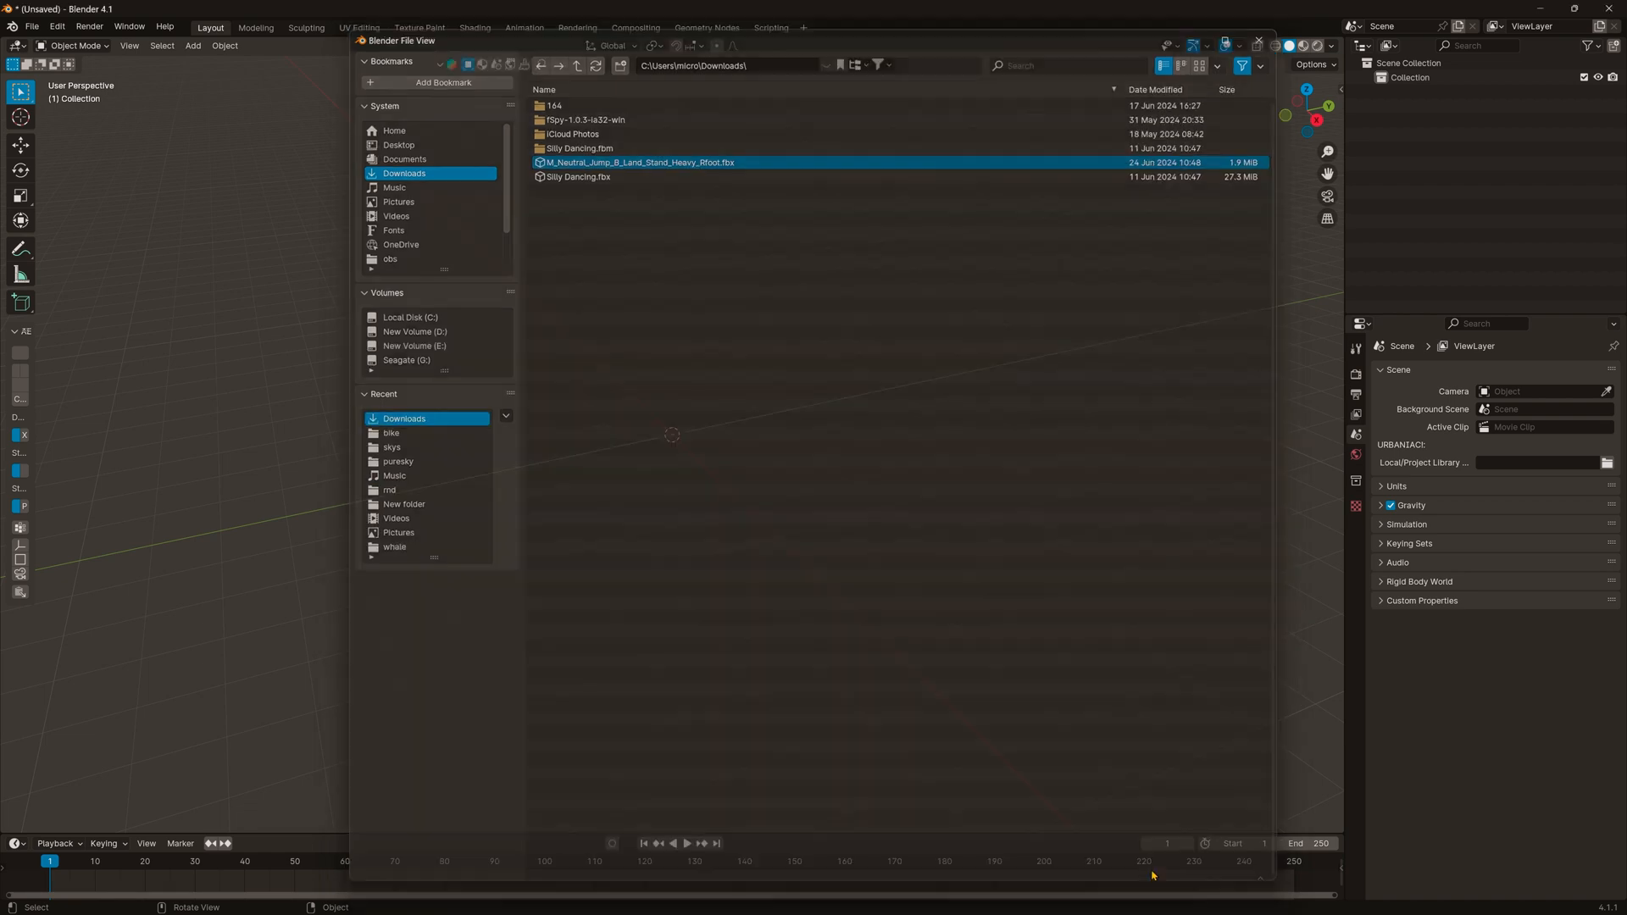
{"action": "left_click", "coordinate": [640, 162]}
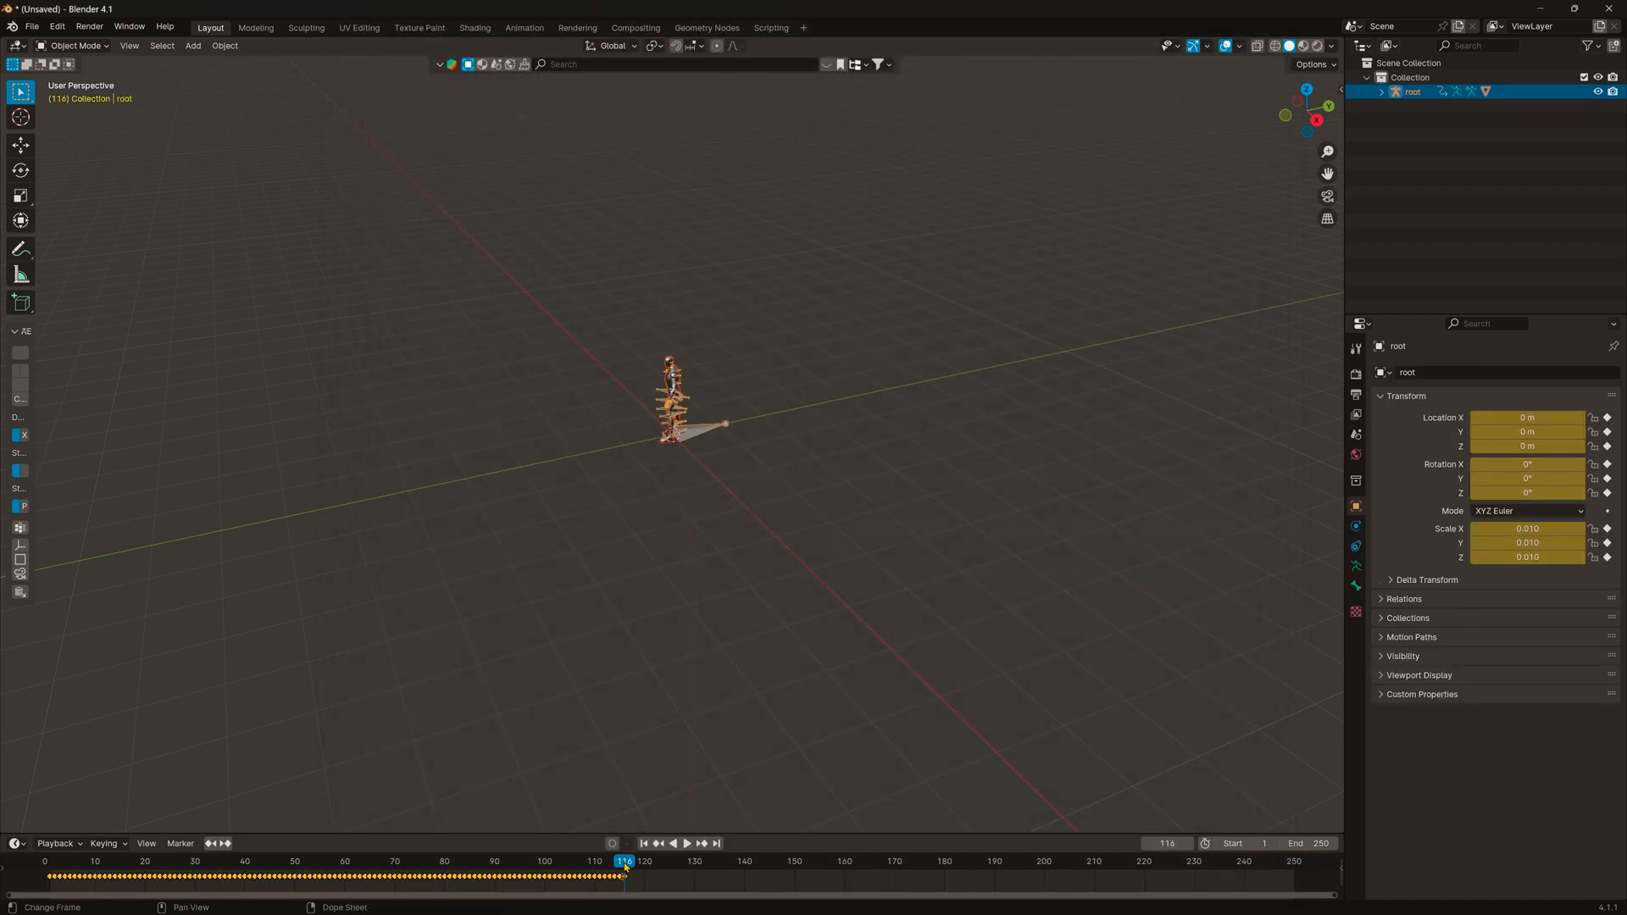